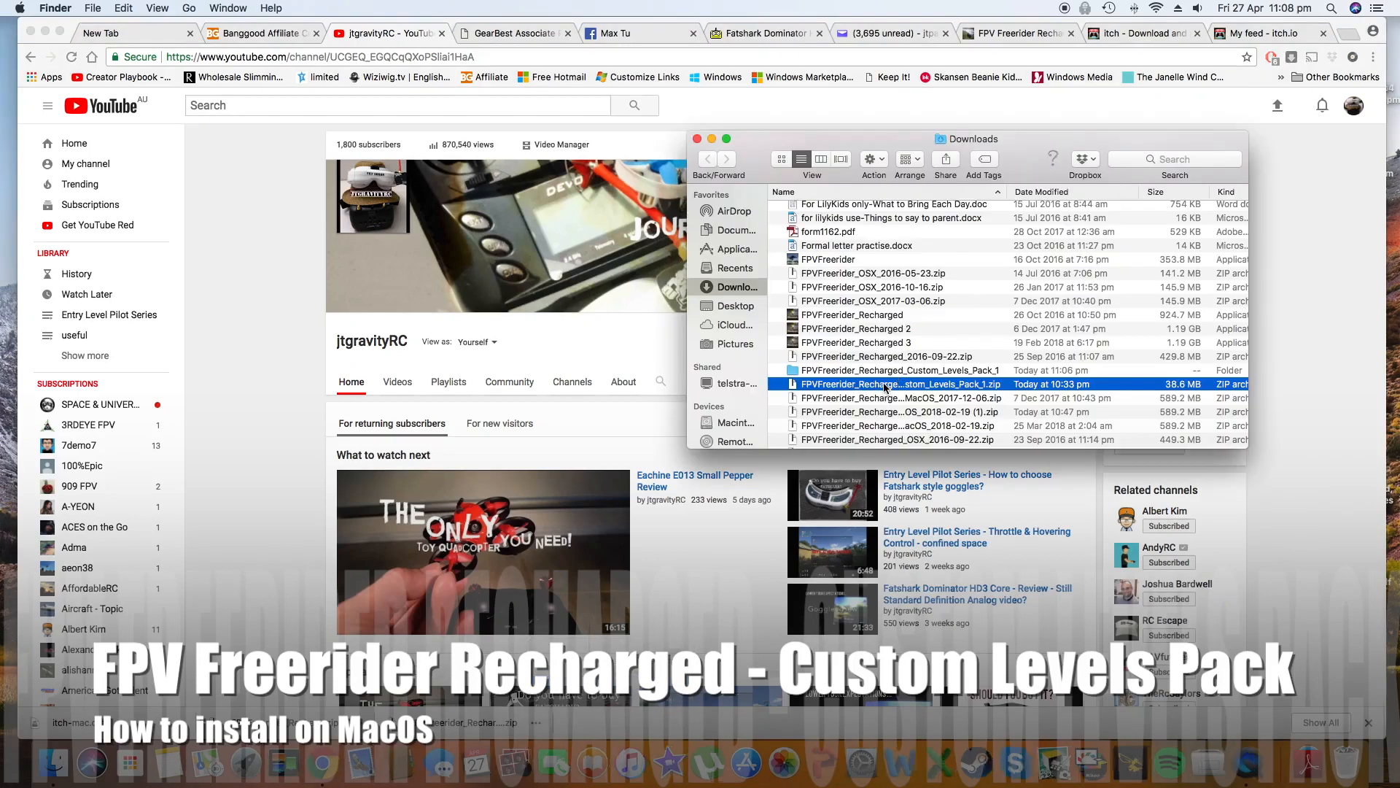
Step: Unzip Custom_Levels_Pack_1.zip in Downloads and reveal the download in Finder
double_click(891, 384)
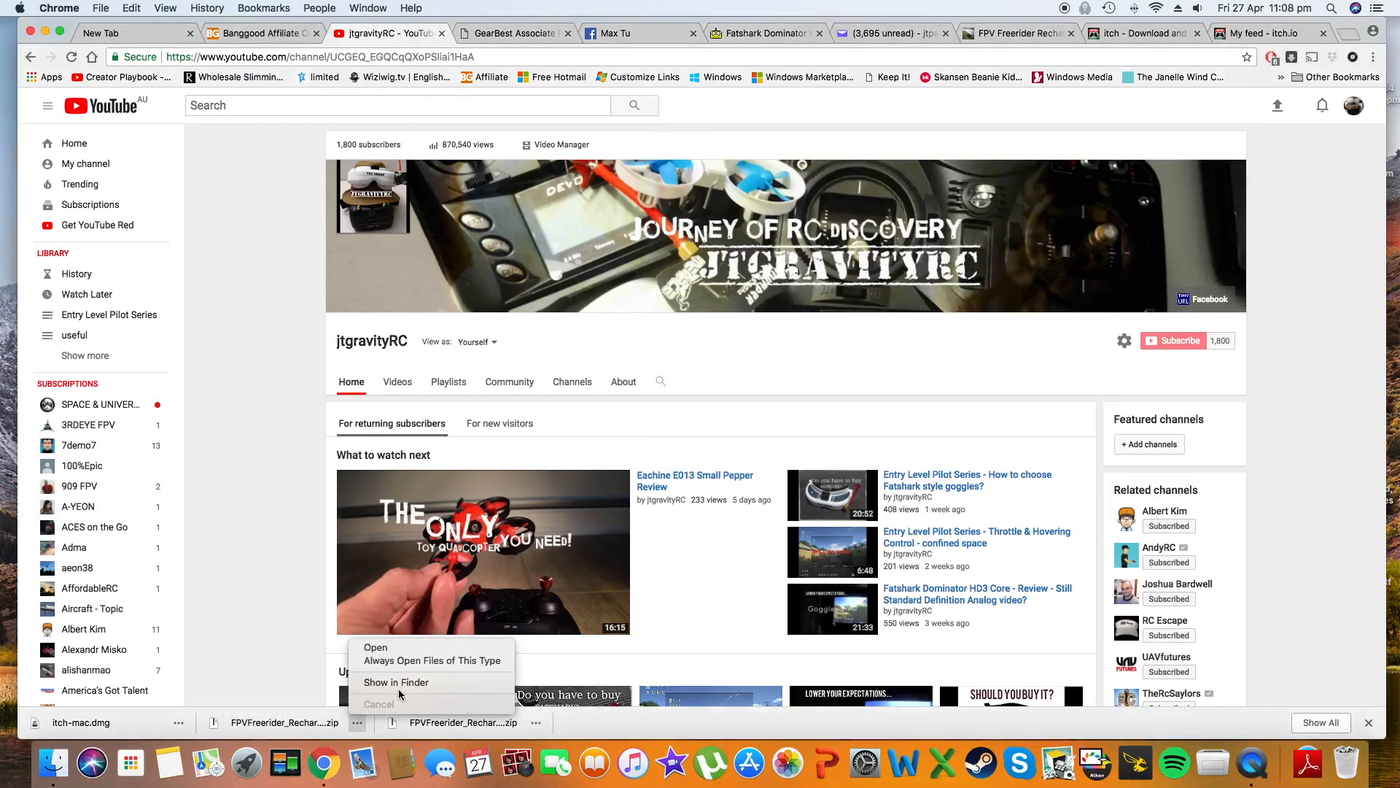
left_click(397, 683)
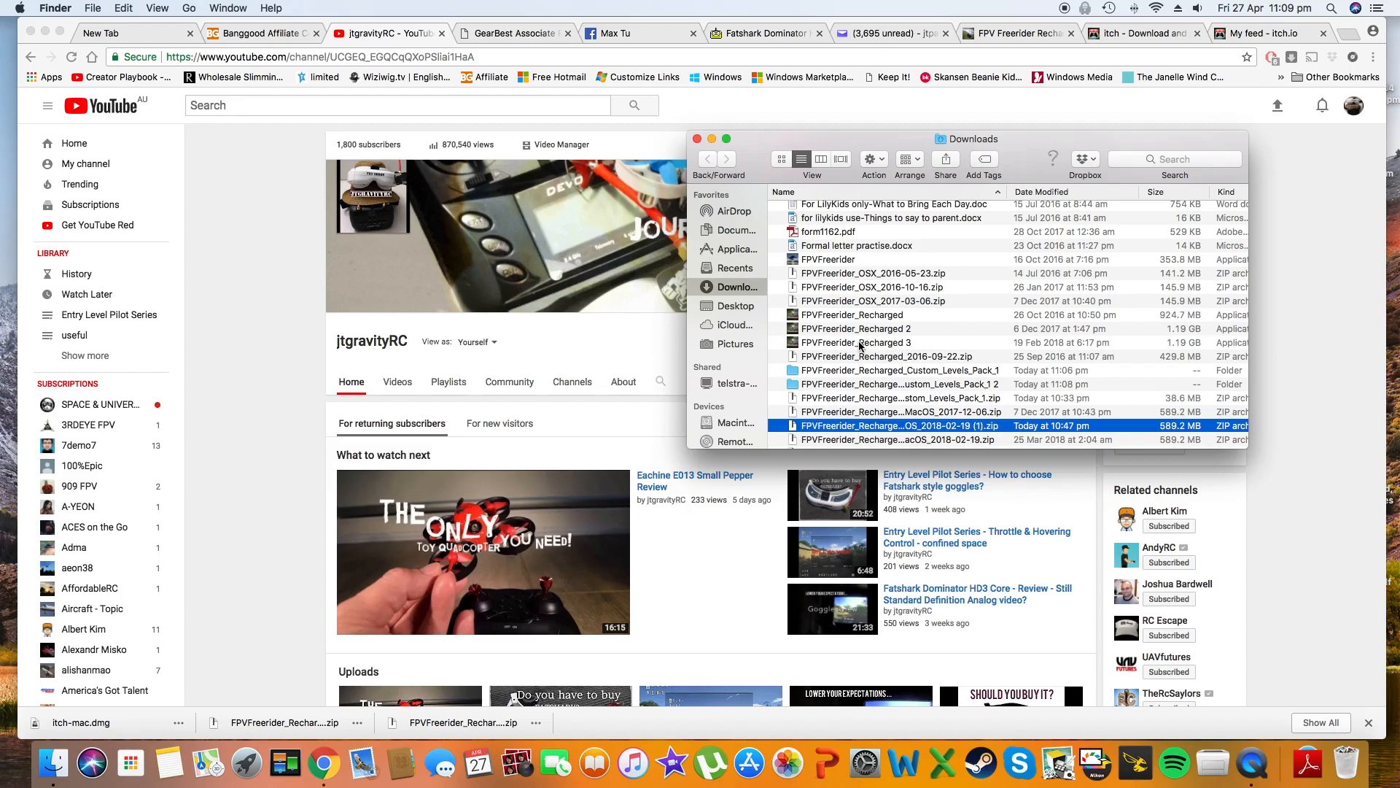
Step: Show Package Contents of FPVFreerider_Recharged 3, then return to the Downloads window
right_click(857, 342)
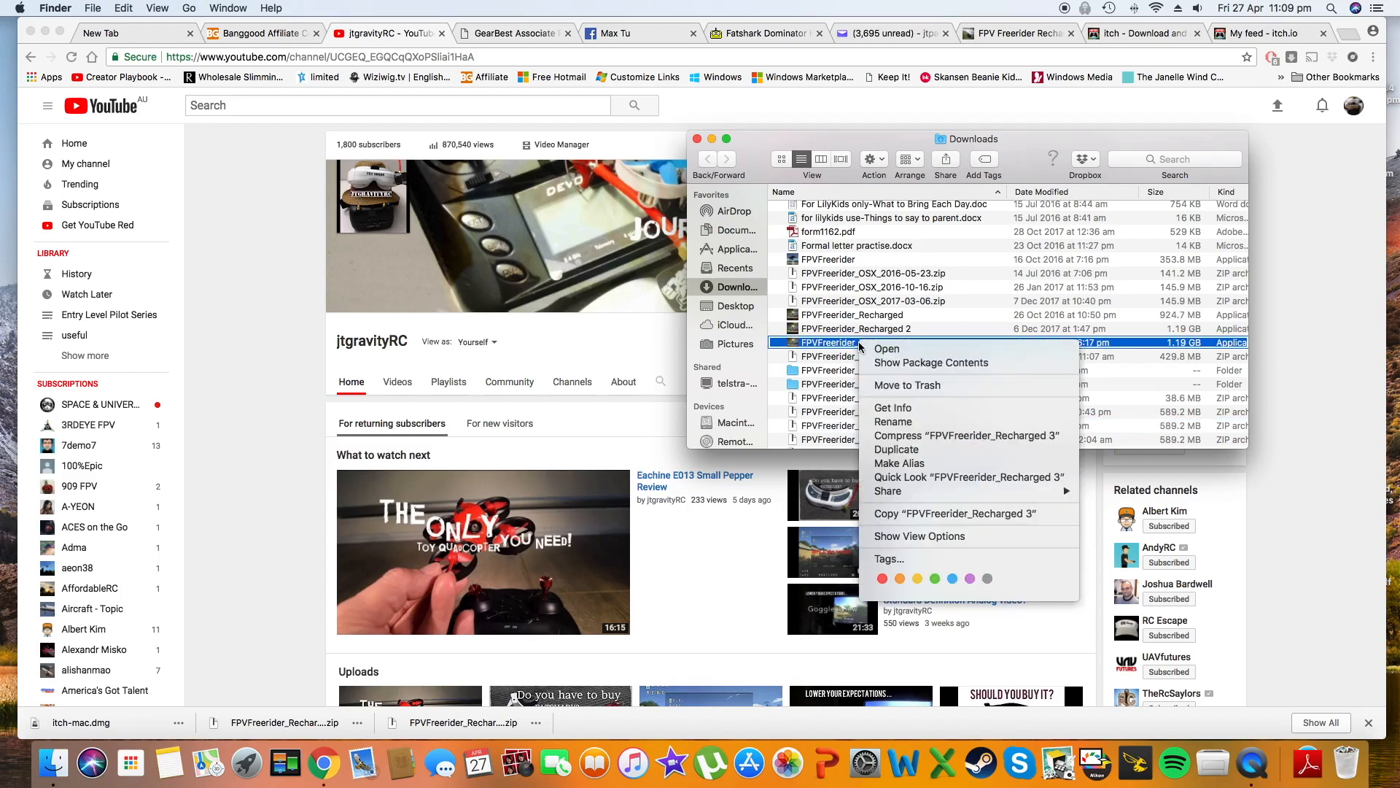
mouse_move(931, 362)
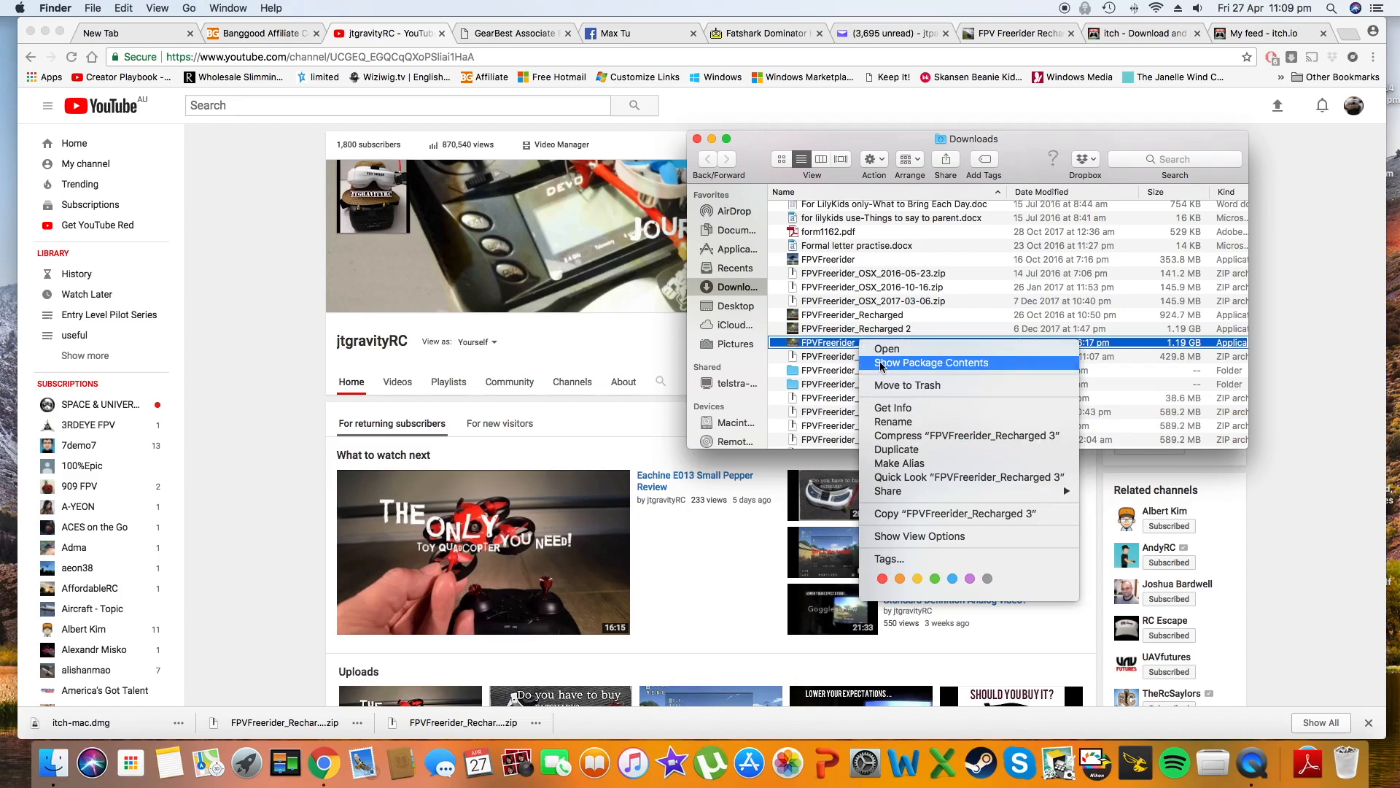
left_click(931, 362)
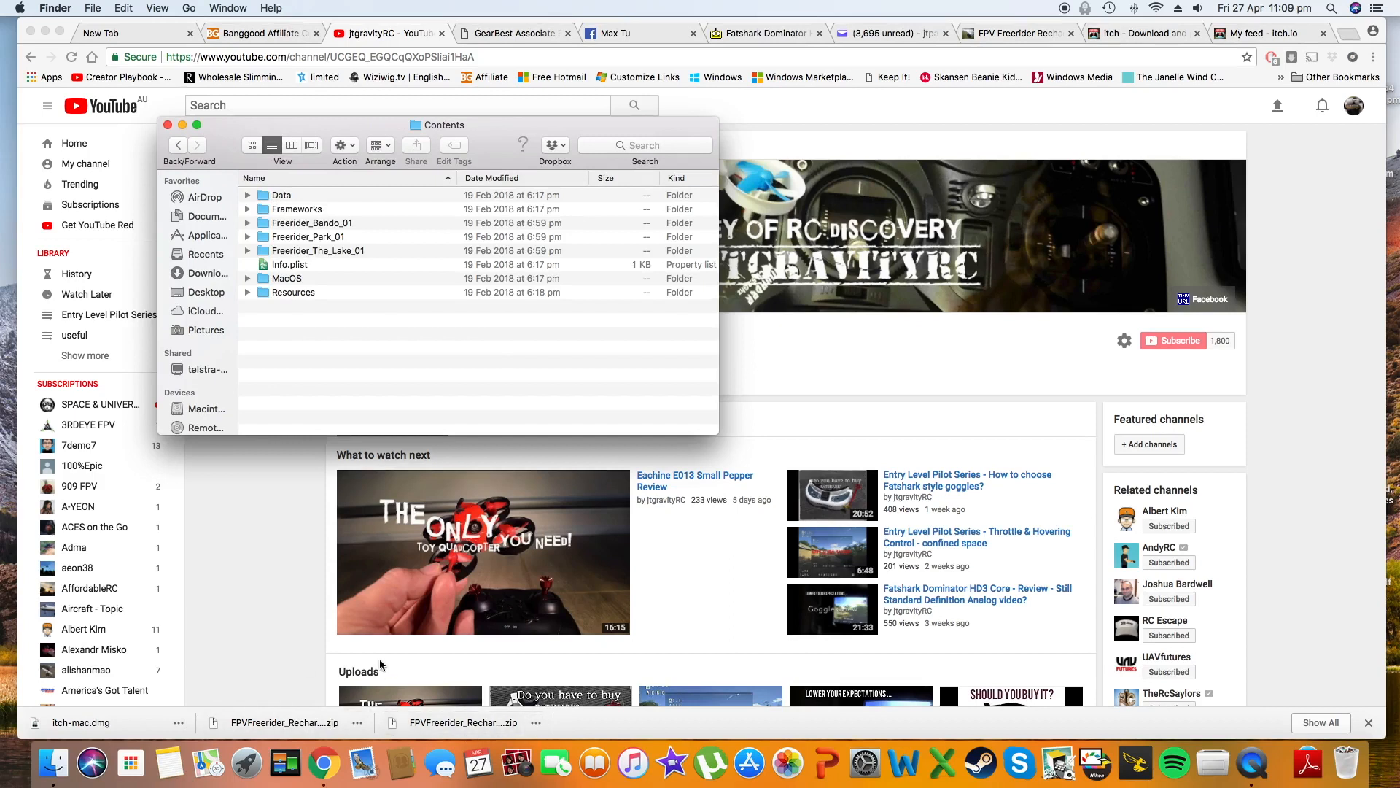
left_click(536, 722)
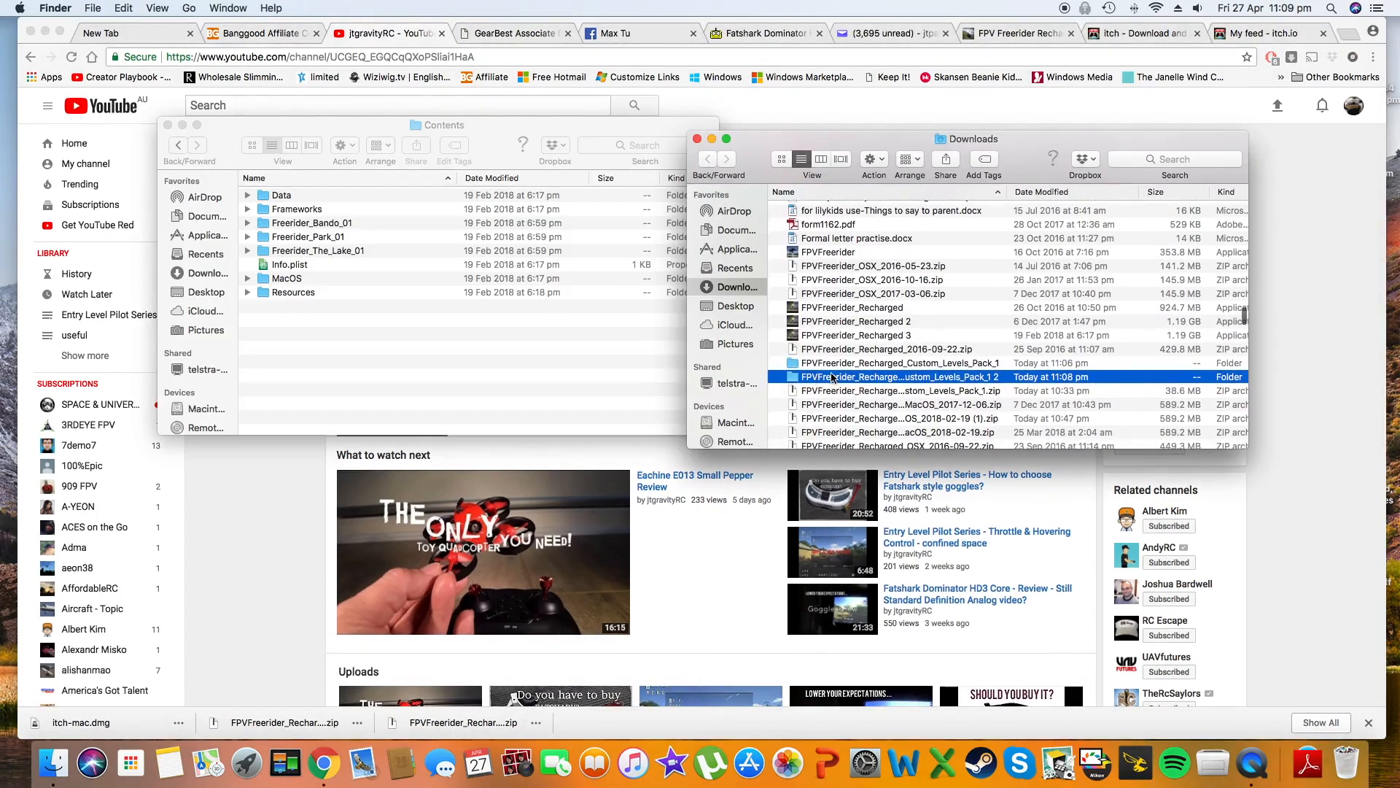
Step: Open Custom_Levels_Pack_1 2 and copy folders Freerider_Big_Hollow_Bando through Freerider_Treehouse
double_click(899, 376)
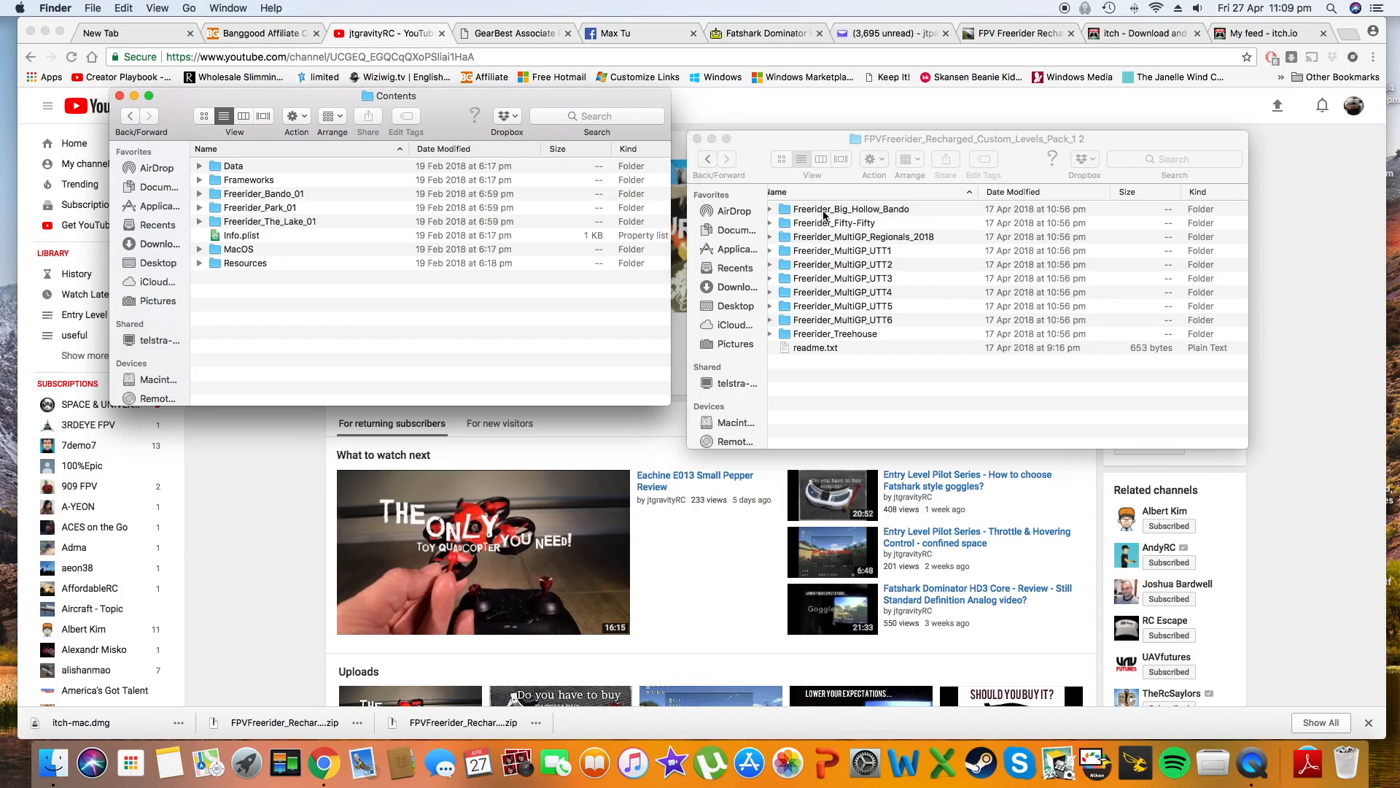
left_click(849, 208)
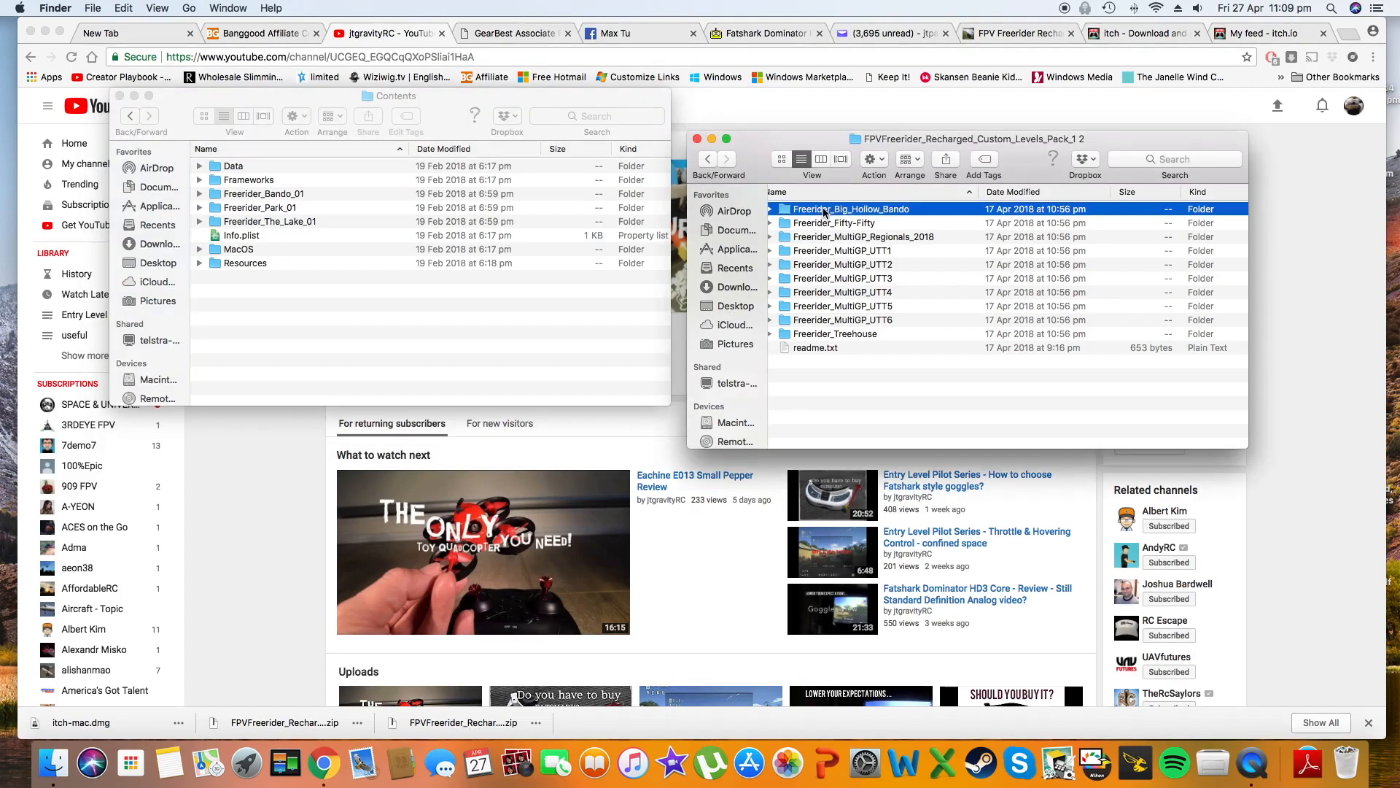
left_click(835, 334)
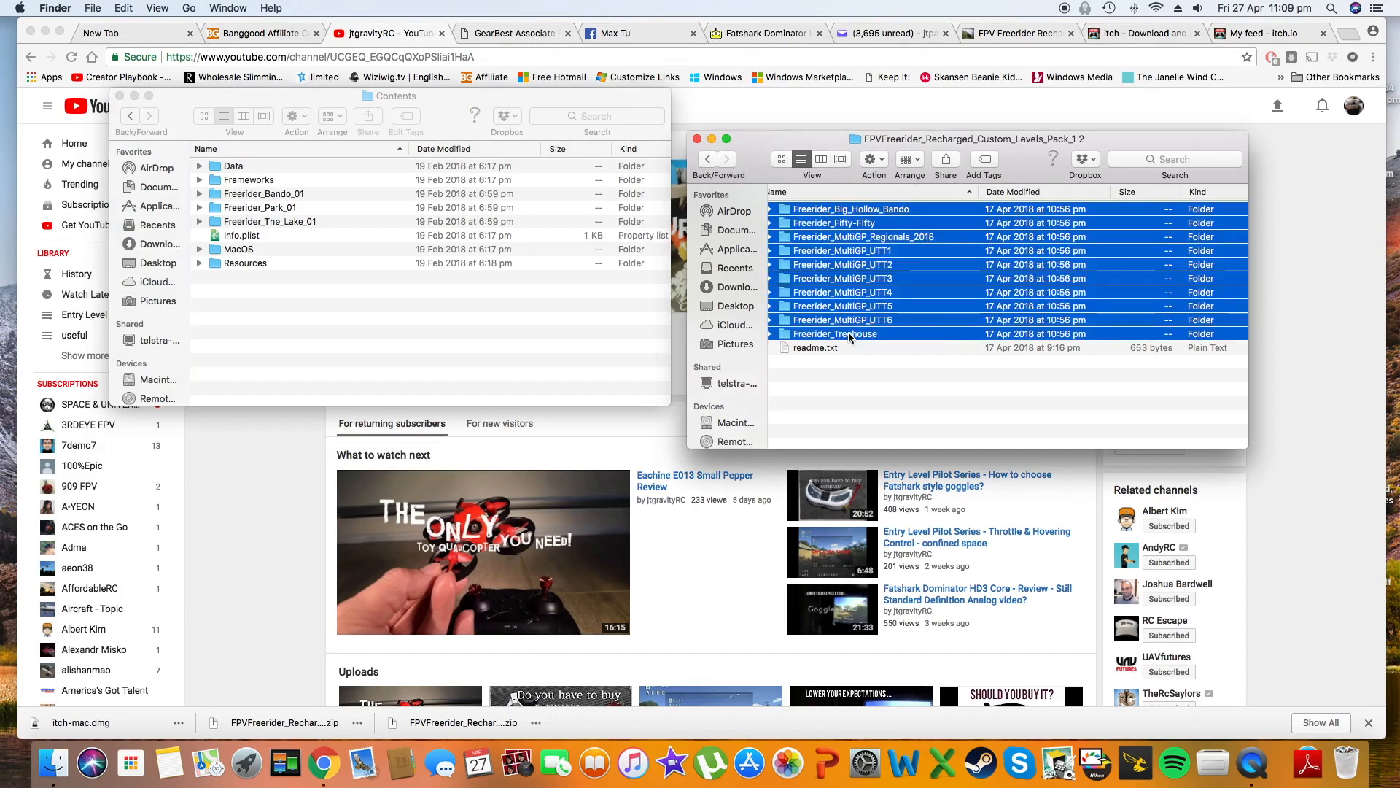
right_click(848, 333)
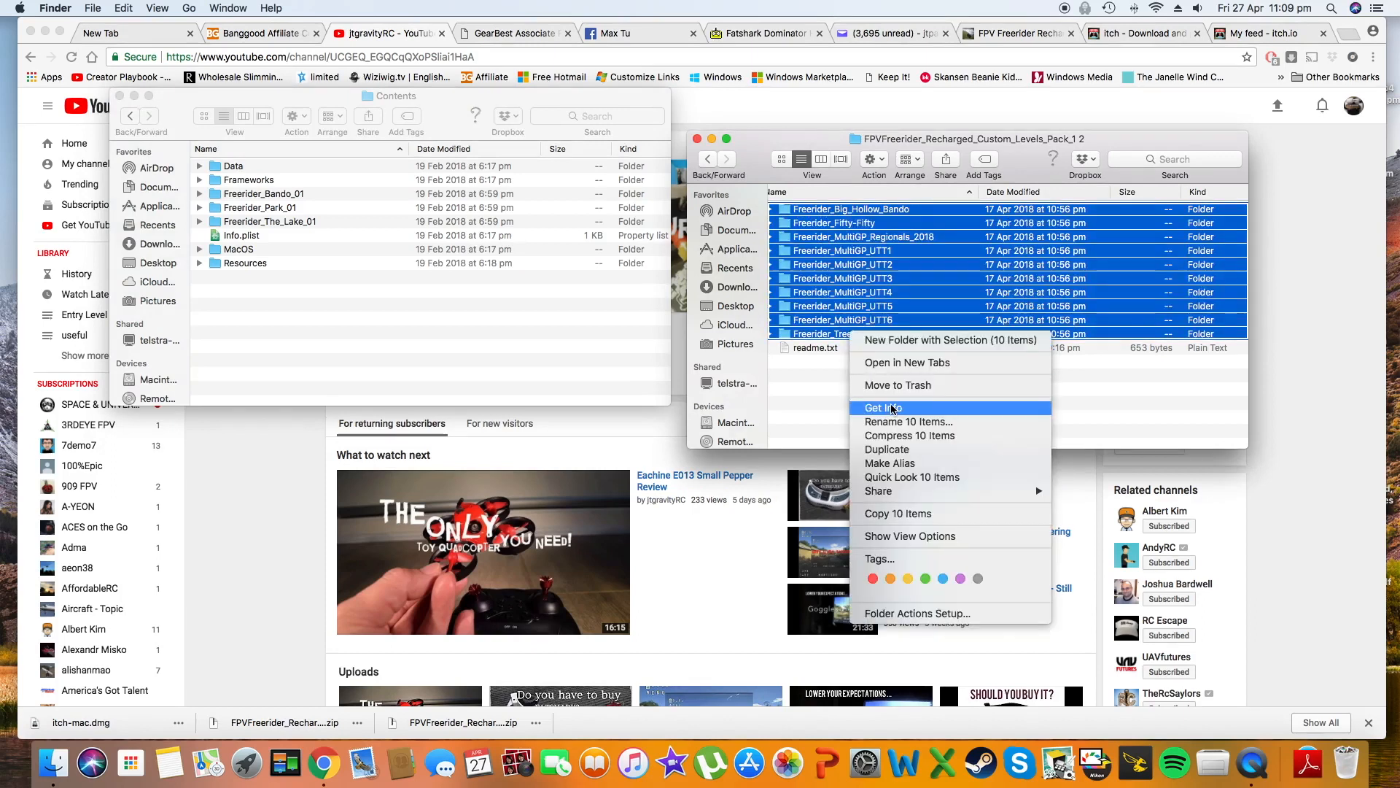
mouse_move(898, 513)
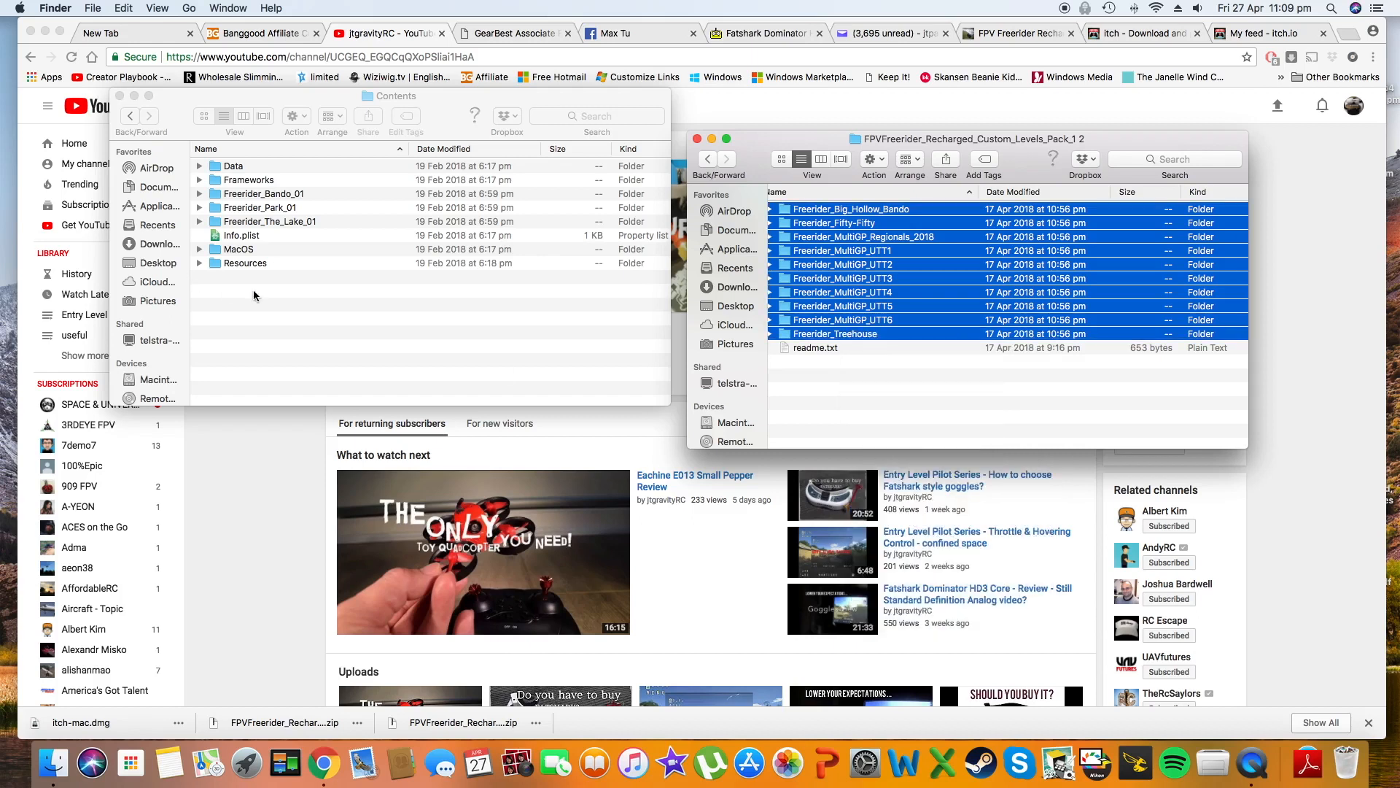
Step: Paste the ten level folders into the app package's Contents folder
right_click(255, 295)
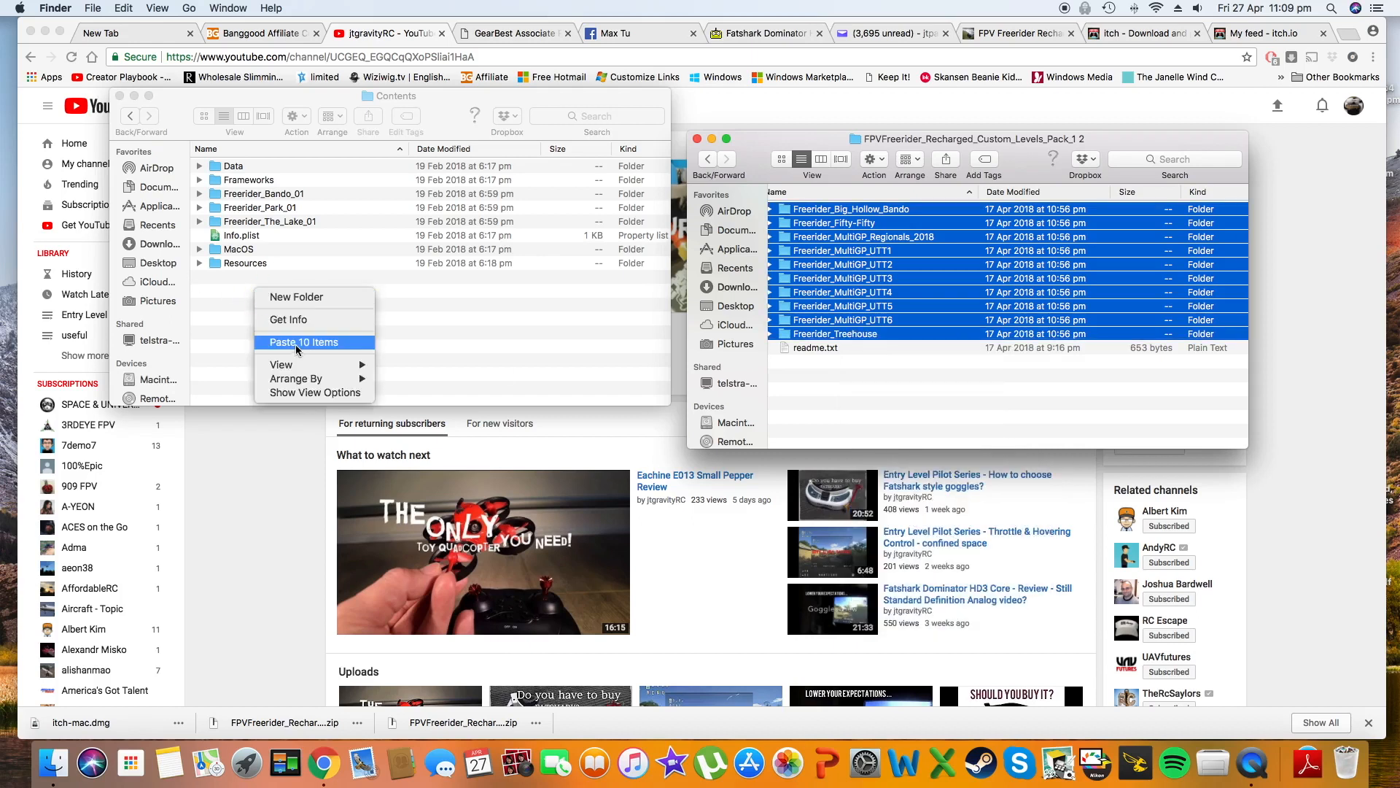
left_click(303, 342)
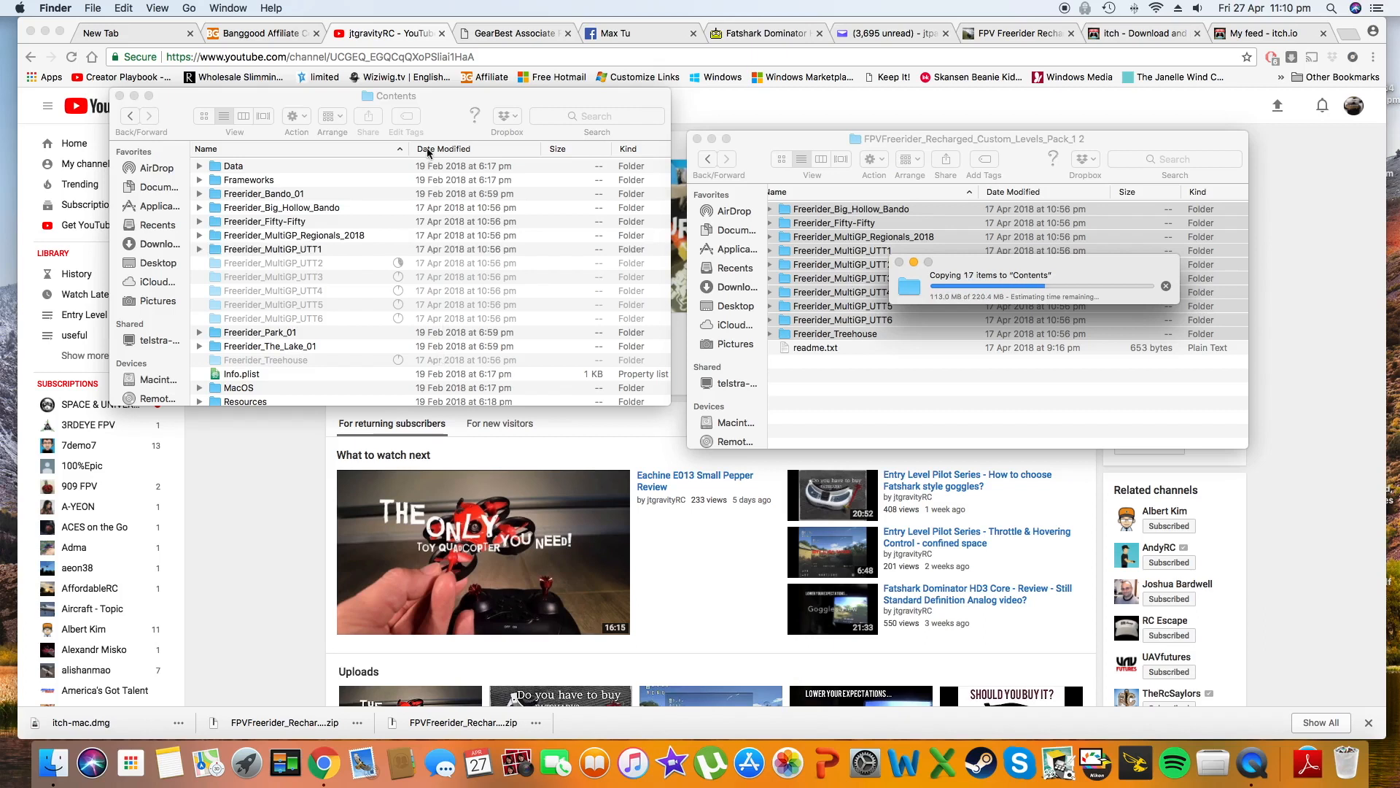
mouse_move(546, 149)
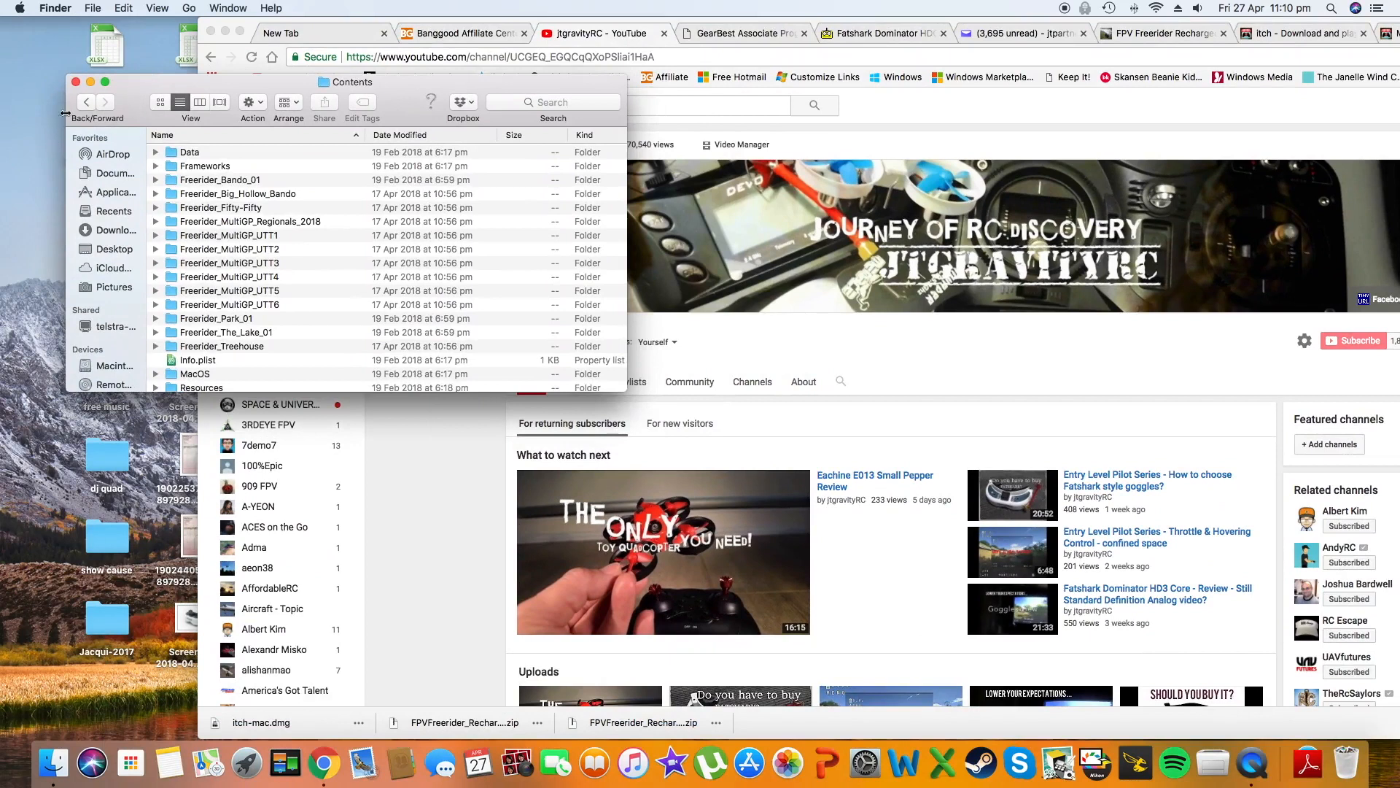
Step: Open the Load Level list, scroll through the new custom levels, and pick a MultiGP UTT level
left_click(112, 230)
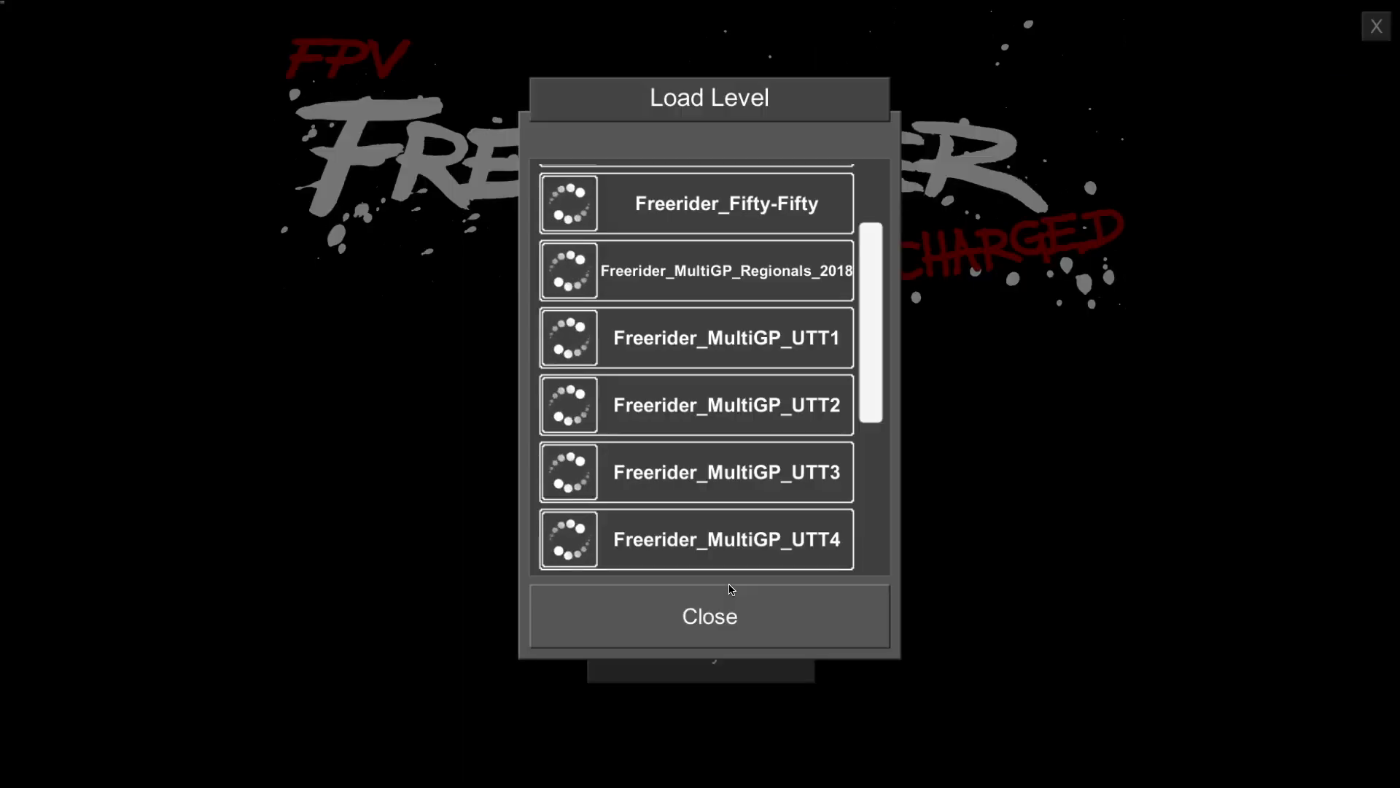
scroll("down", 3)
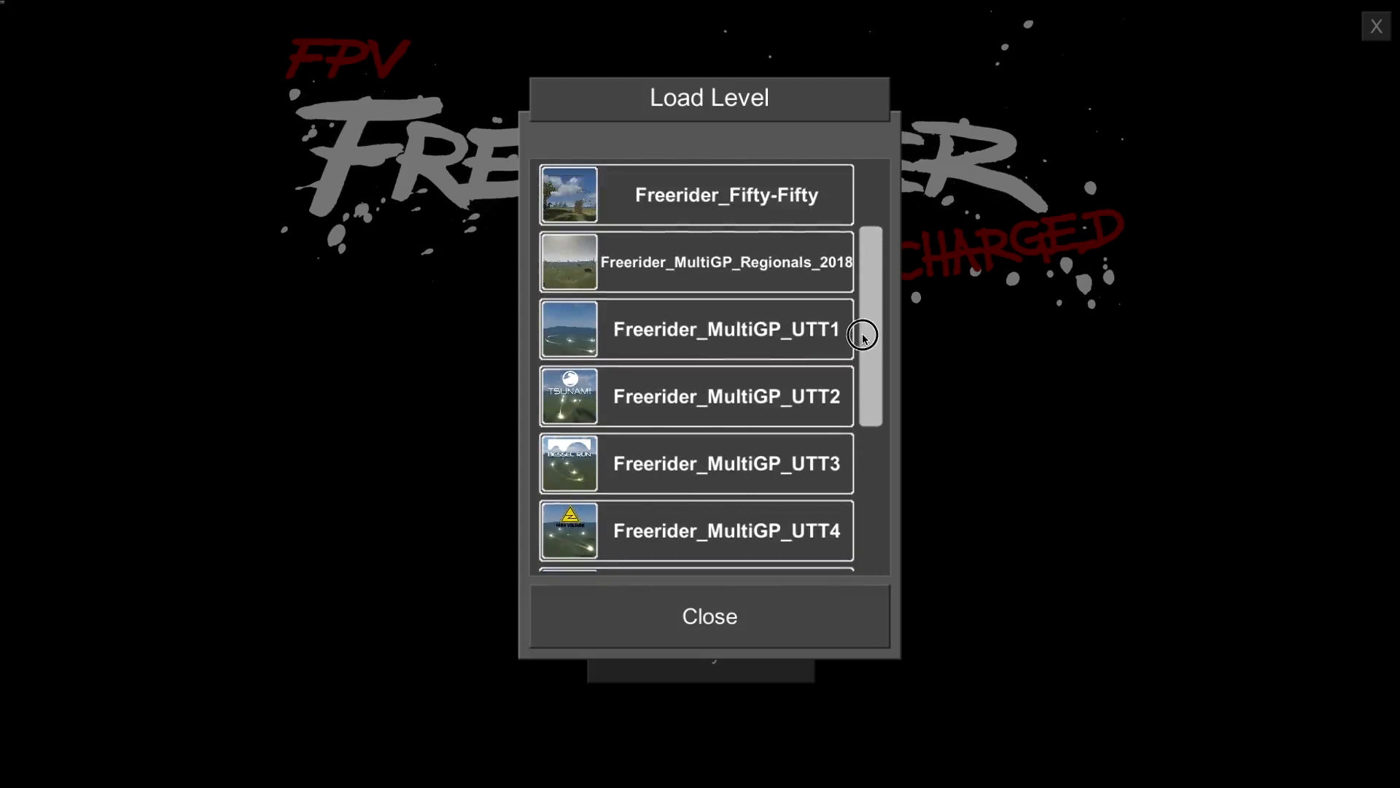
scroll("down", 3)
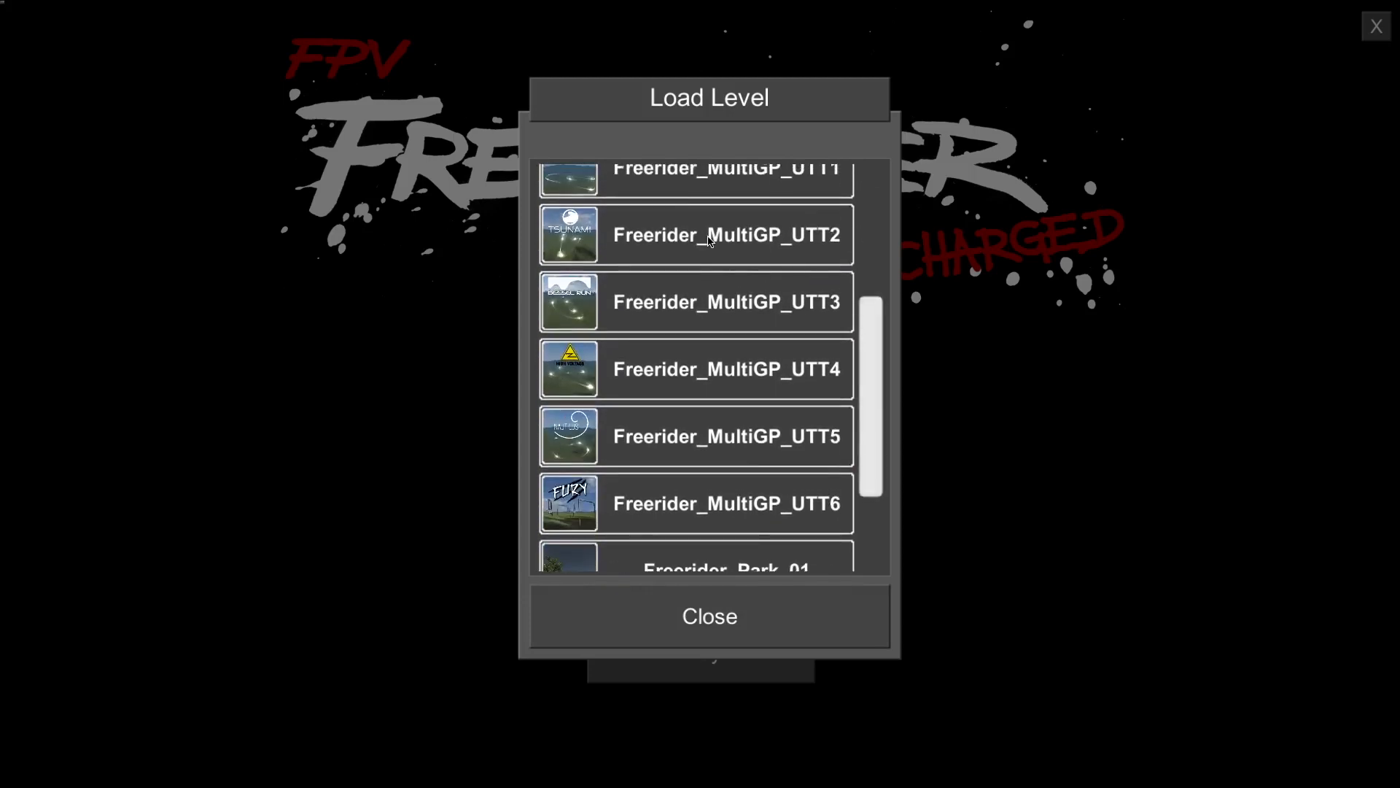
left_click(727, 235)
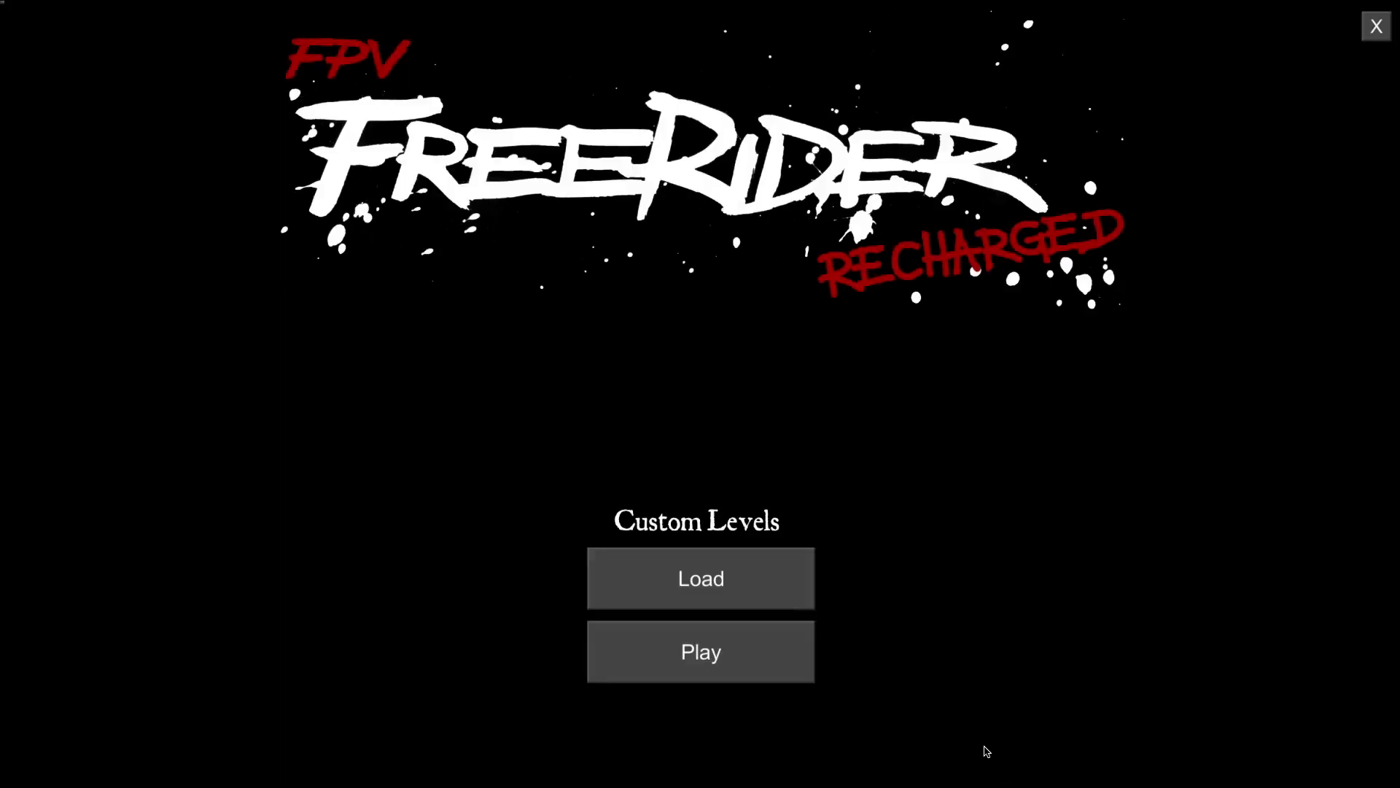
Step: Fly the loaded MultiGP UTT level briefly, then exit back to the menu
left_click(700, 650)
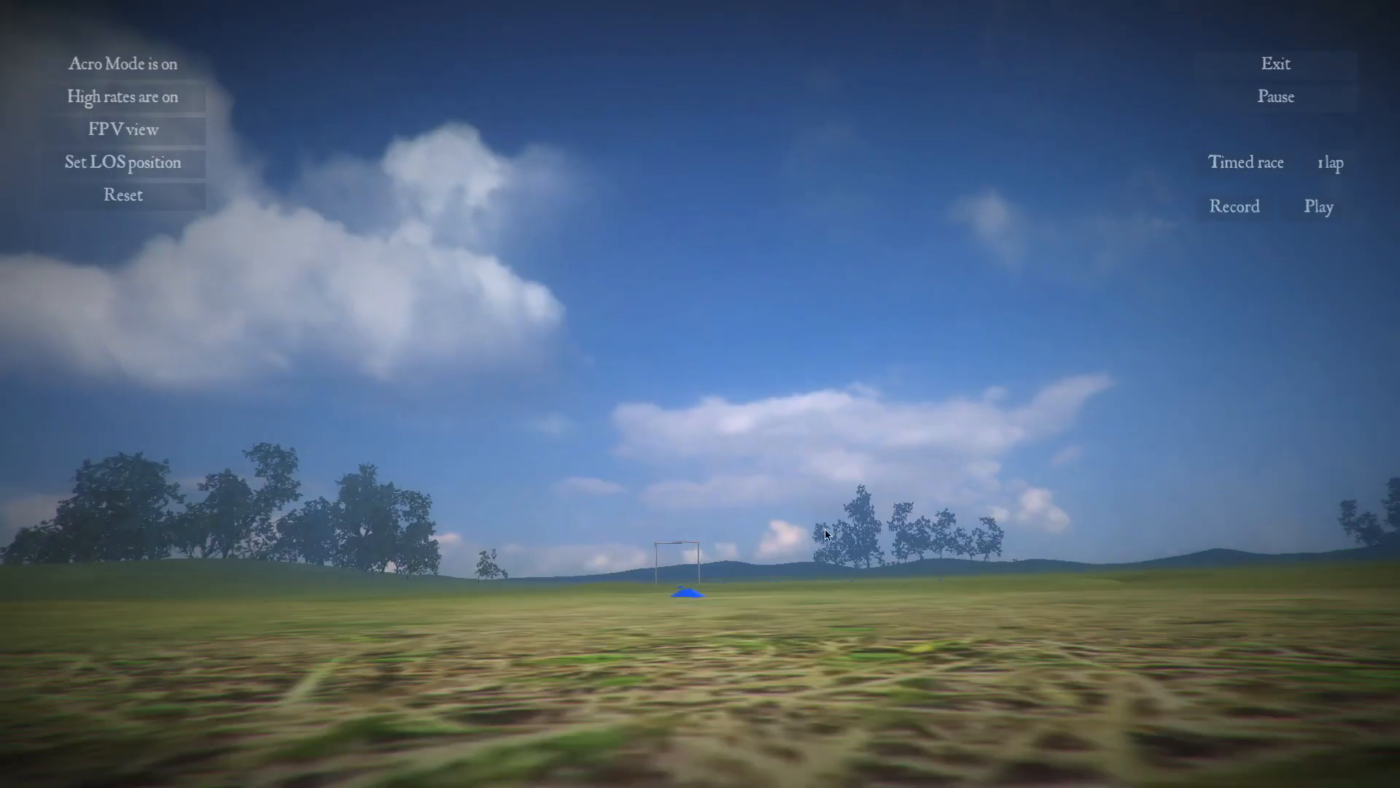
mouse_move(1172, 461)
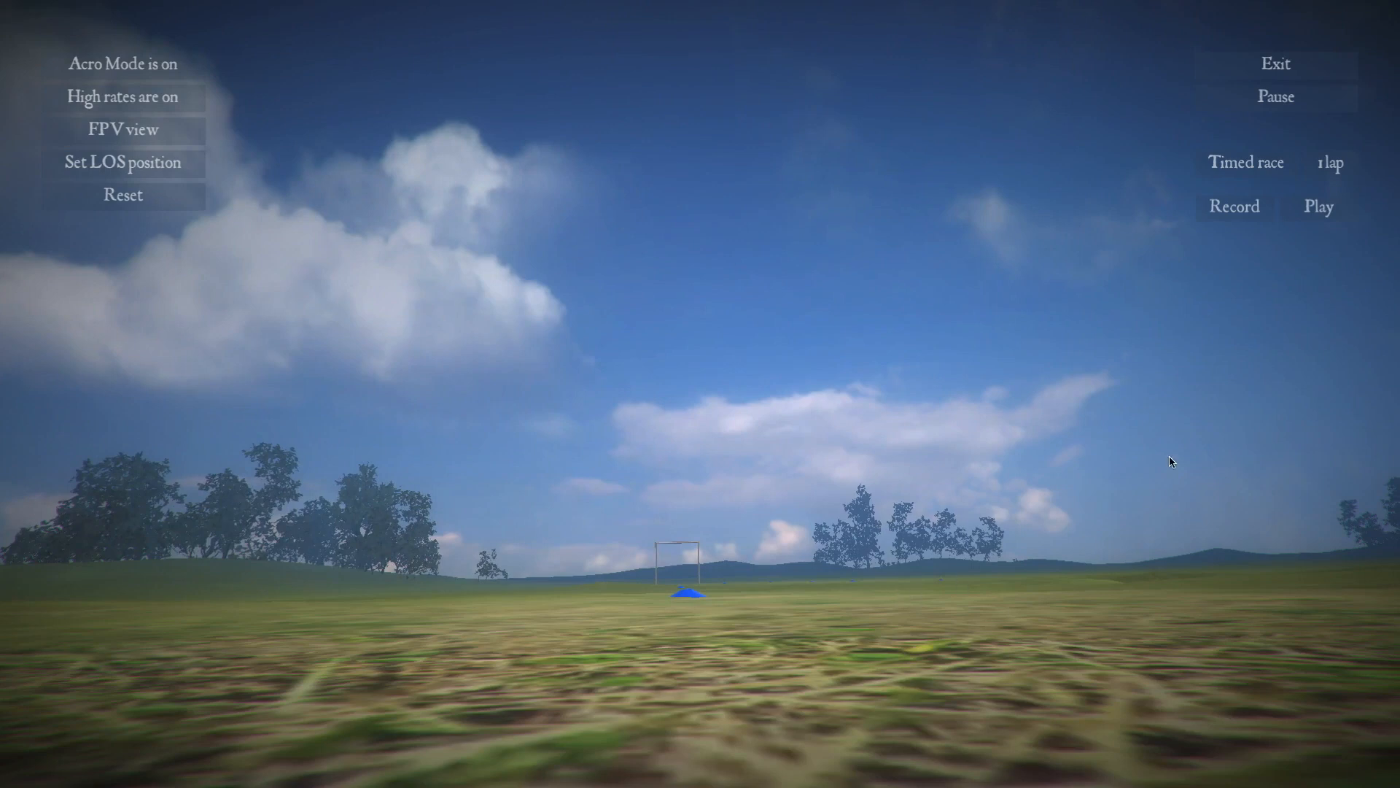
mouse_move(1257, 70)
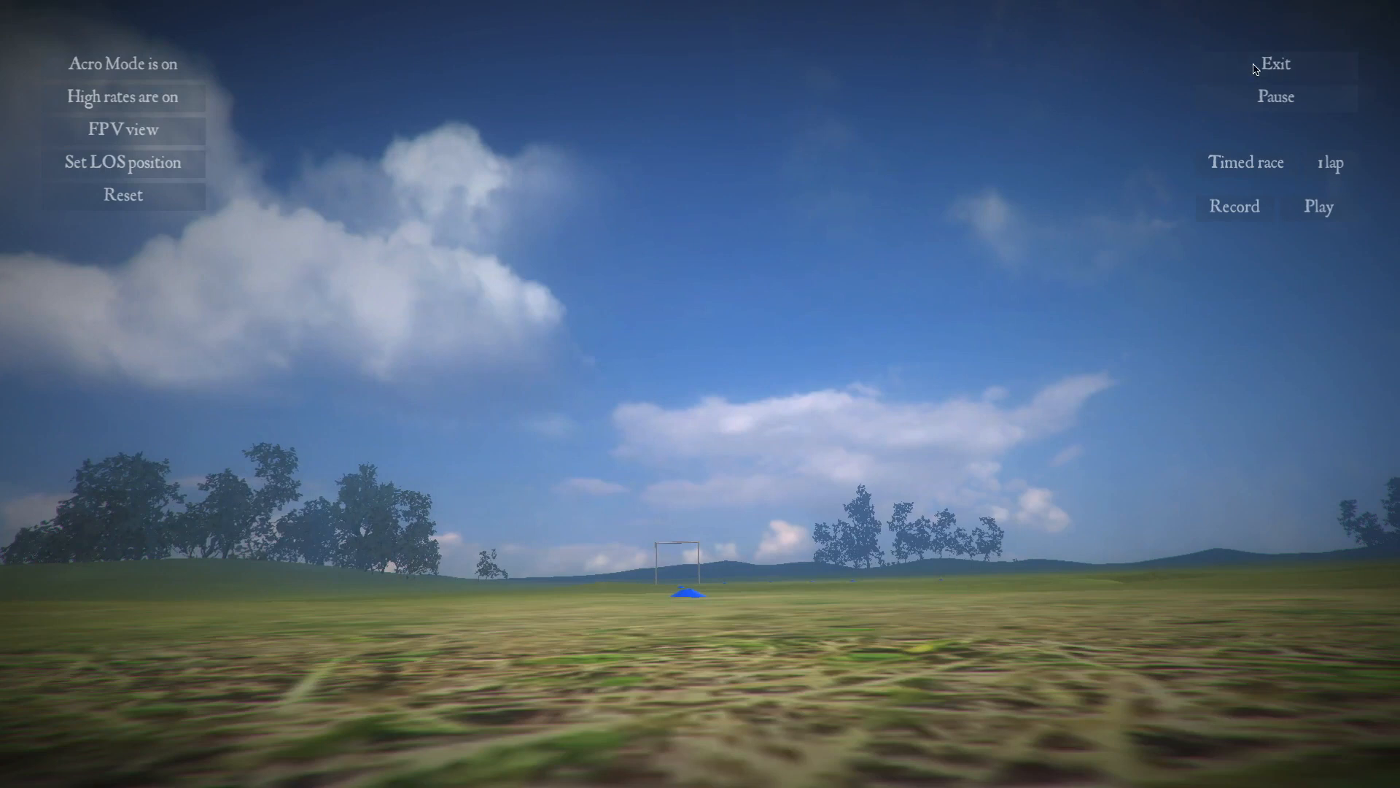
left_click(1274, 63)
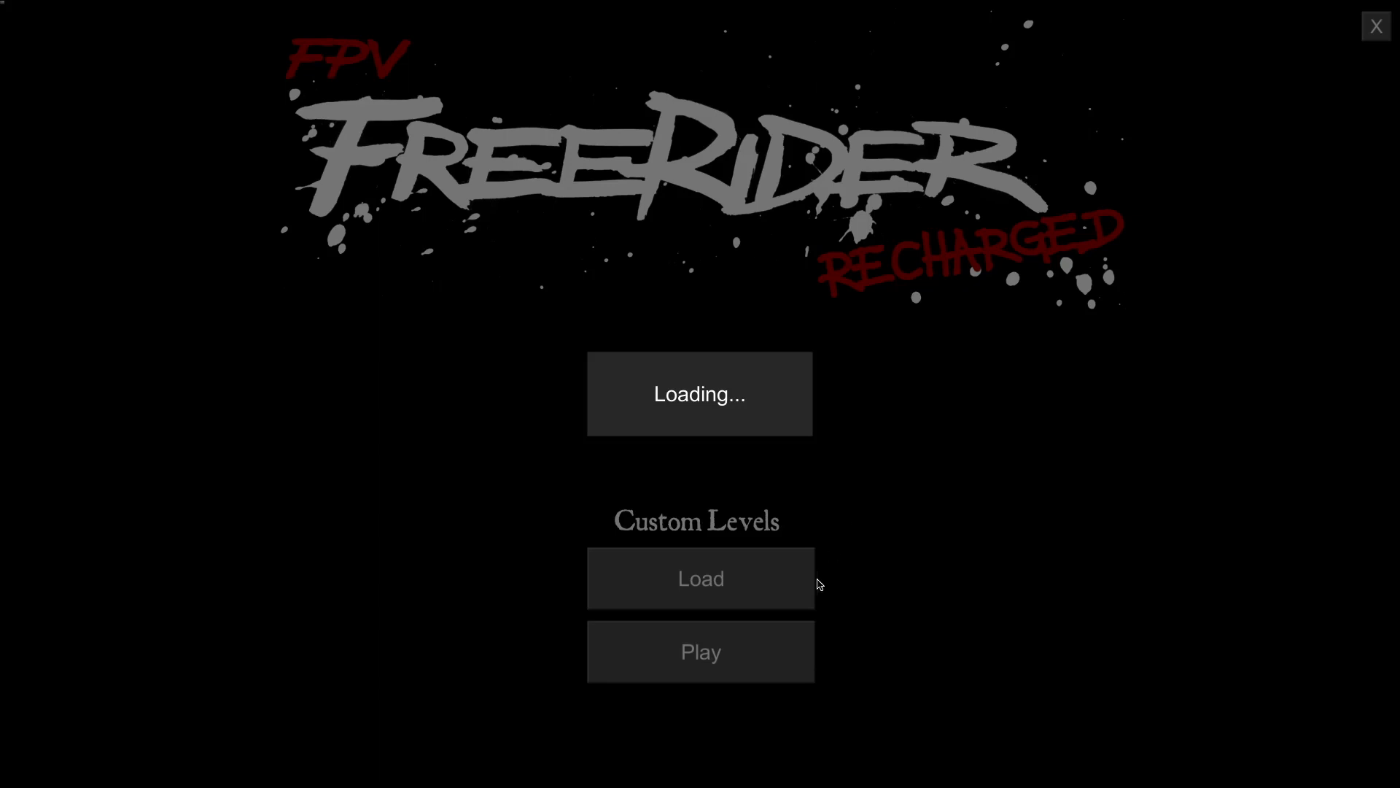
Step: Reopen Load Level and scroll down to Park, The Lake and Treehouse
left_click(700, 578)
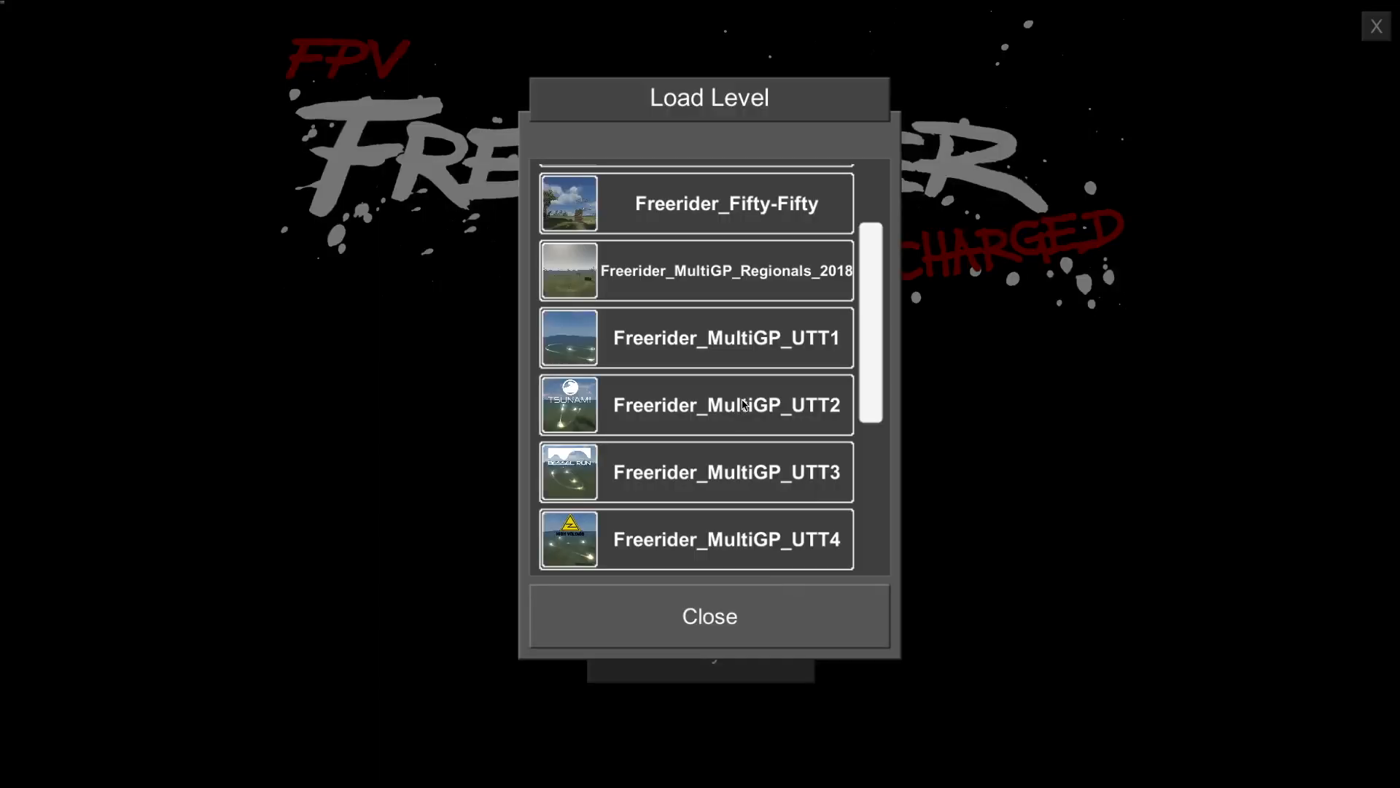
mouse_move(902, 395)
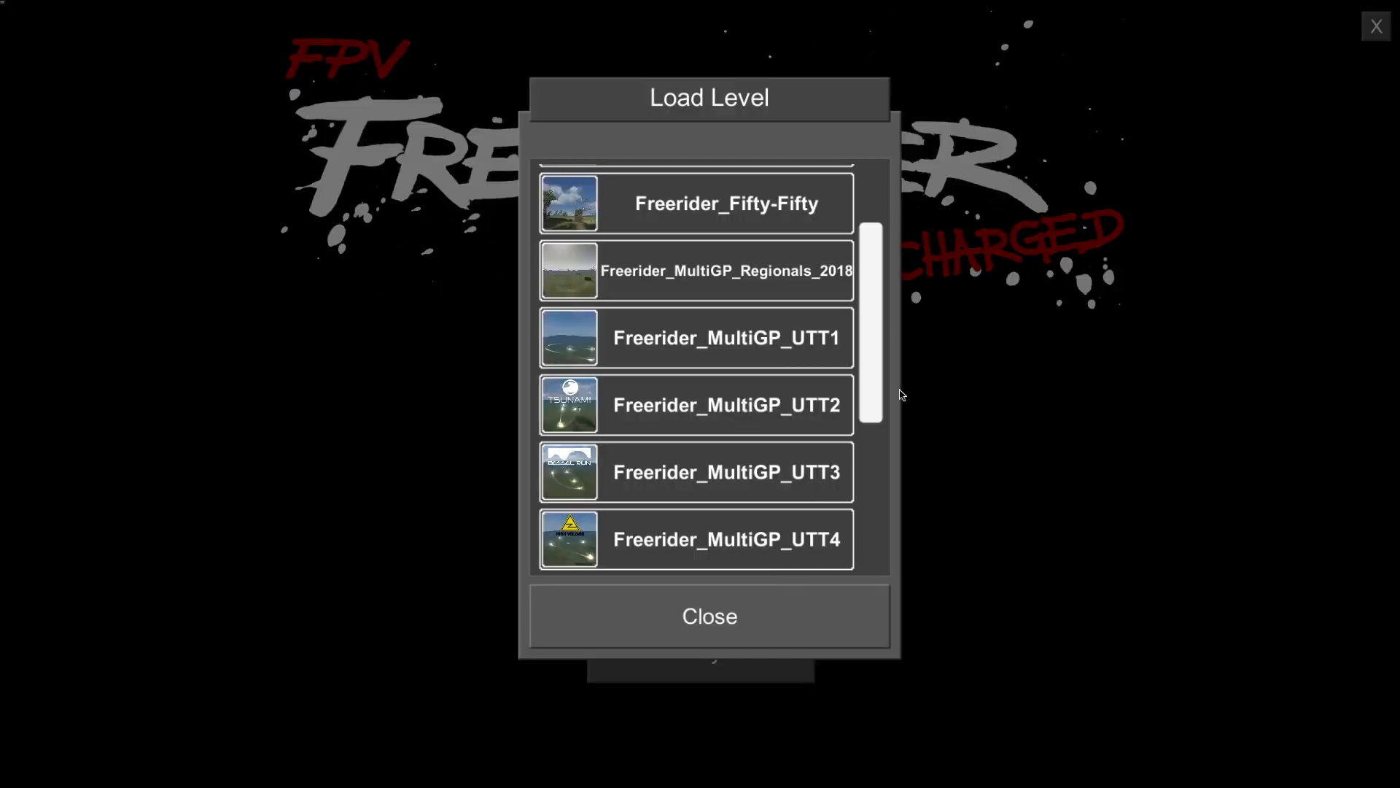
scroll("down", 3)
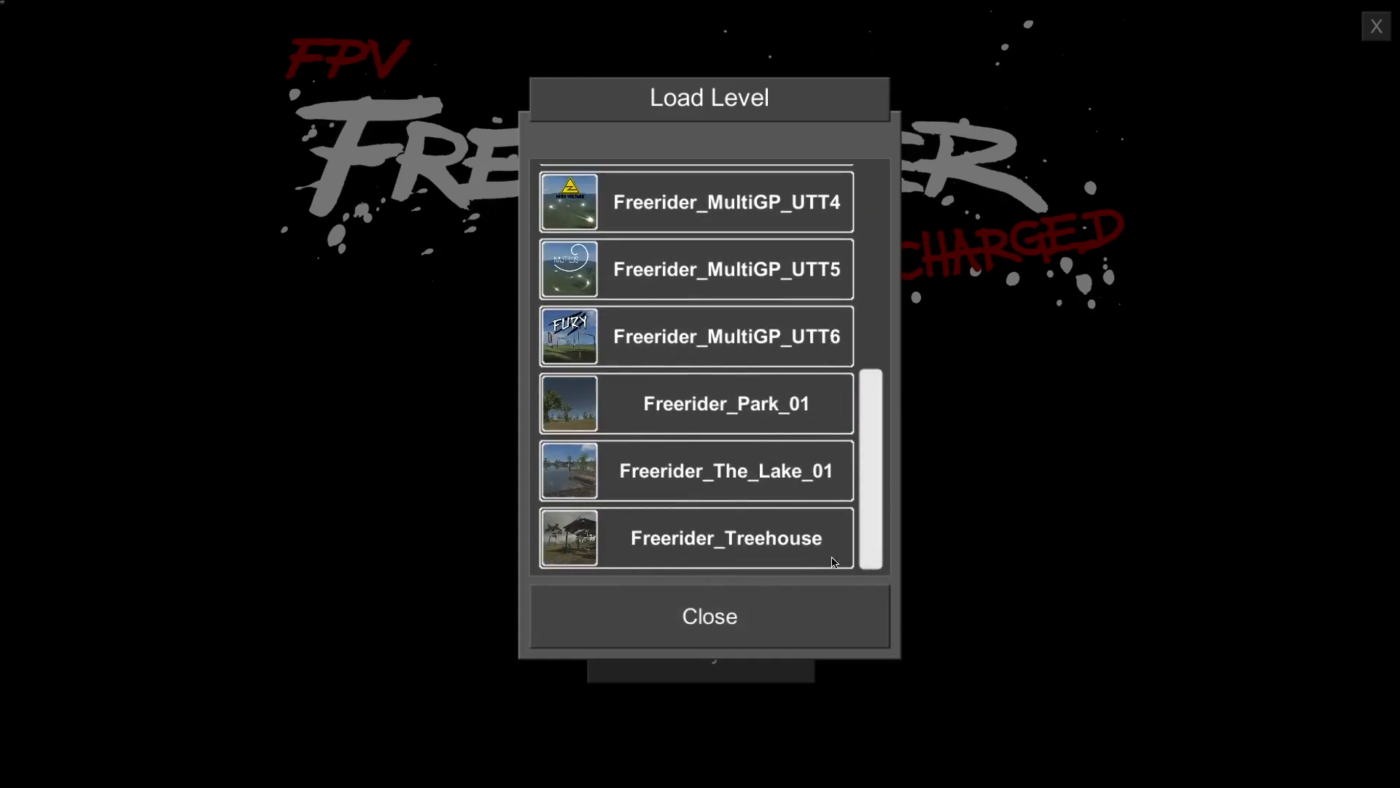